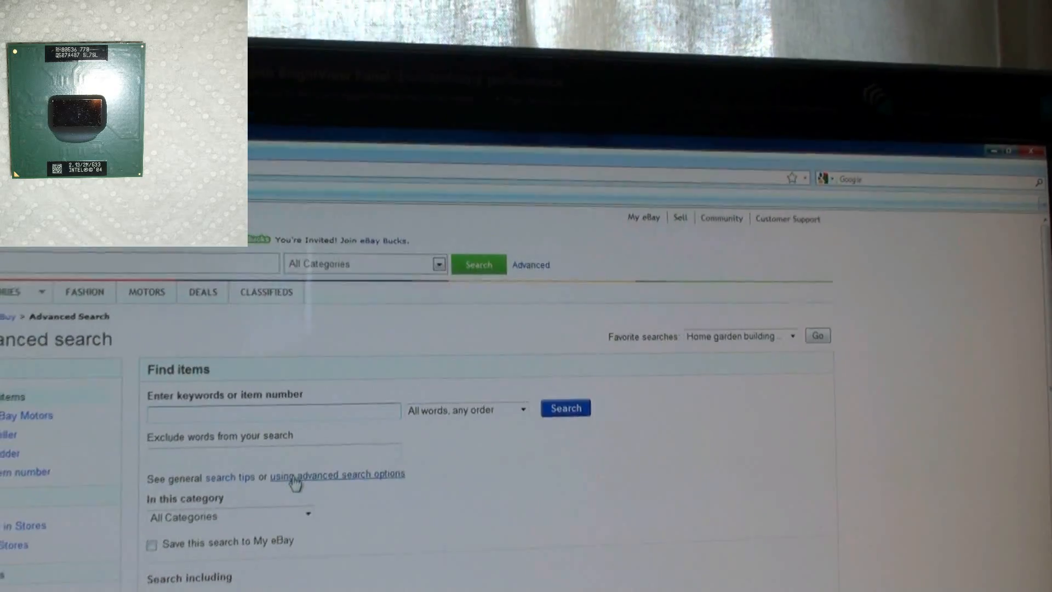
Search eBay for 'sl7sl' limited to the Computers & Networking category
{"action": "type", "text": "sl7sl"}
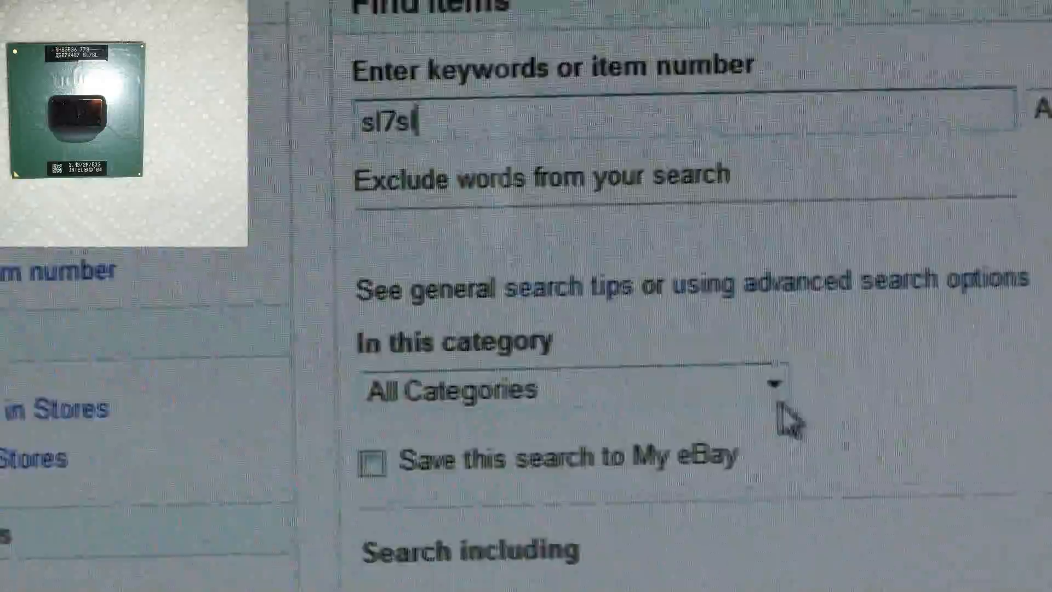
{"action": "left_click", "coordinate": [776, 383]}
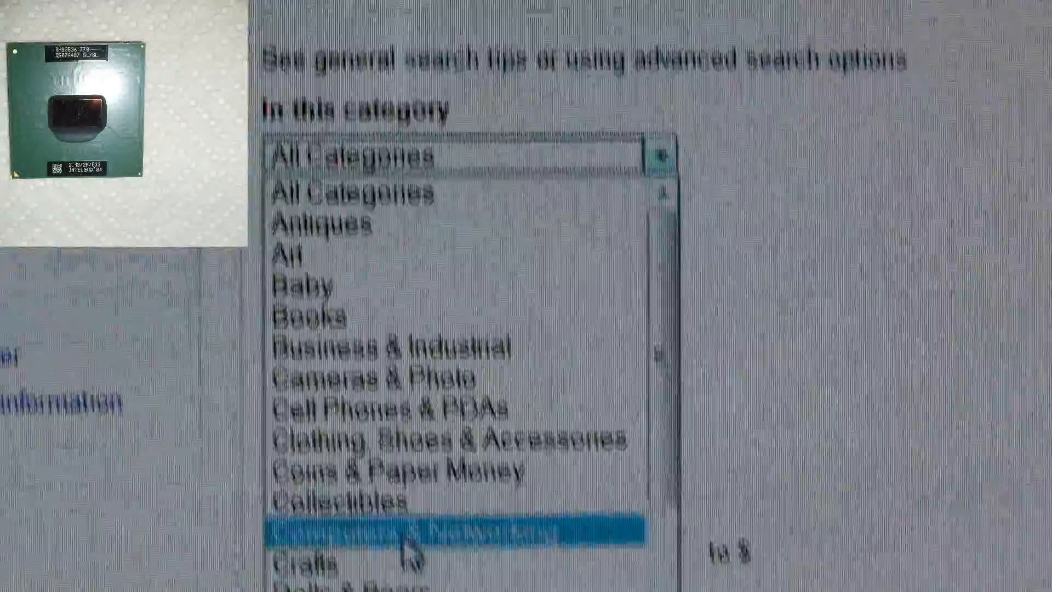
{"action": "left_click", "coordinate": [436, 533]}
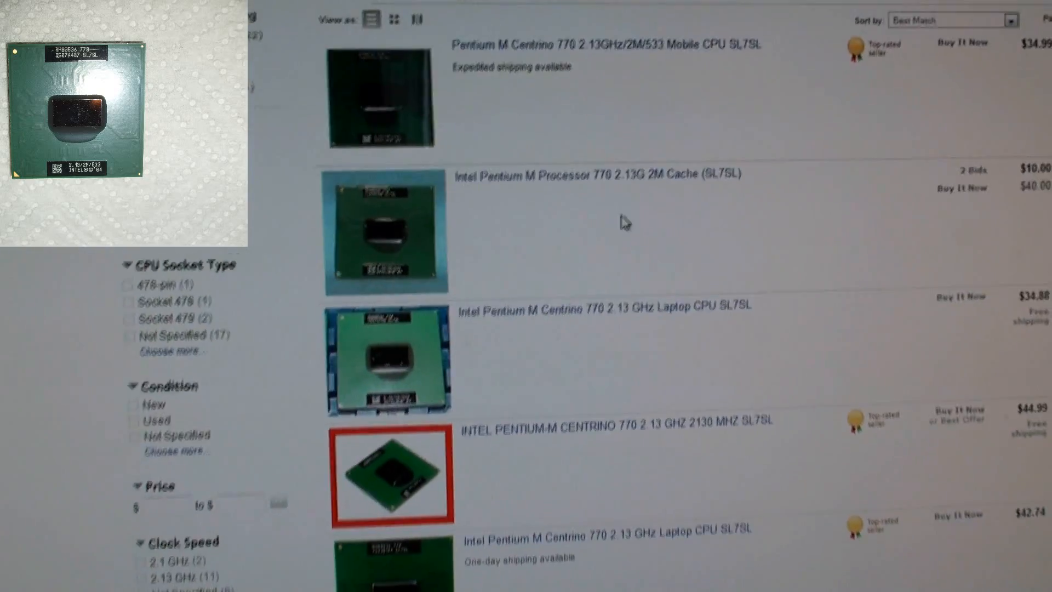
Browse down the SL7SL Pentium M 770 listings, priced about $1 to $90
{"action": "scroll", "scroll_direction": "down", "scroll_amount": 3}
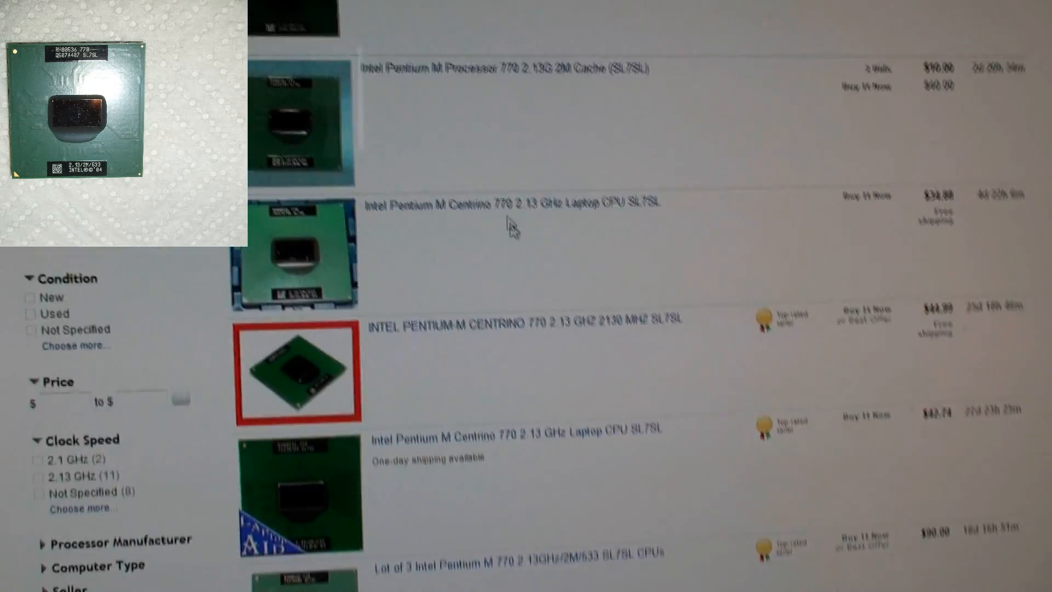
{"action": "scroll", "scroll_direction": "up", "scroll_amount": 3}
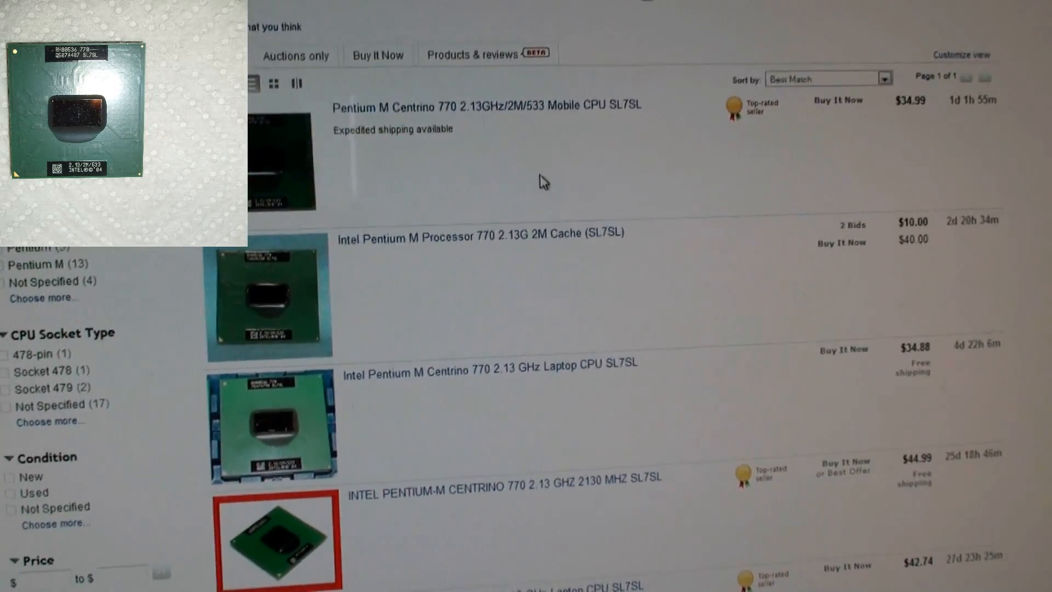
{"action": "scroll", "scroll_direction": "up", "scroll_amount": 3}
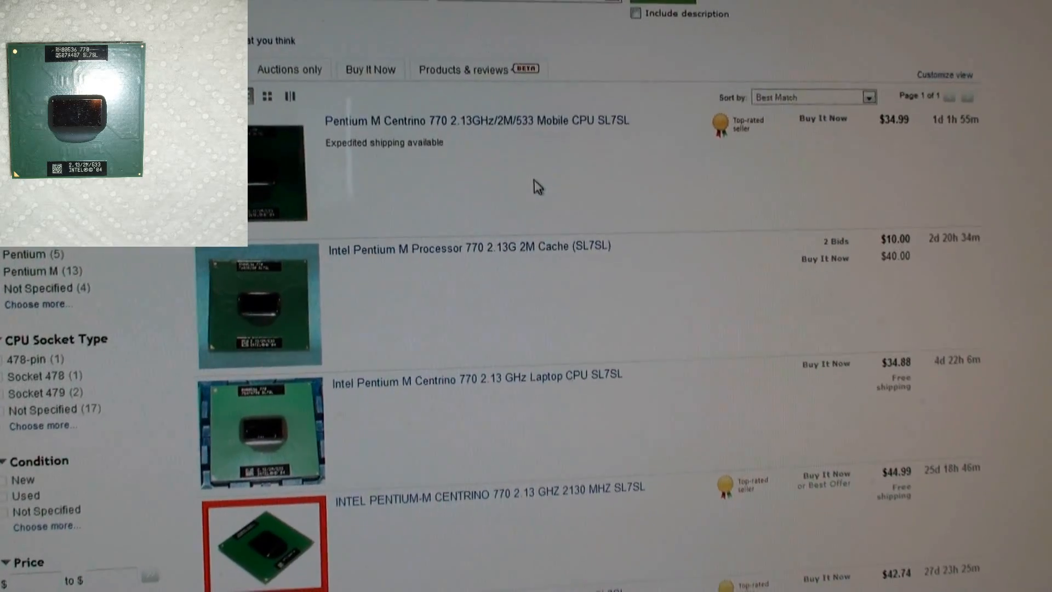
{"action": "scroll", "scroll_direction": "down", "scroll_amount": 3}
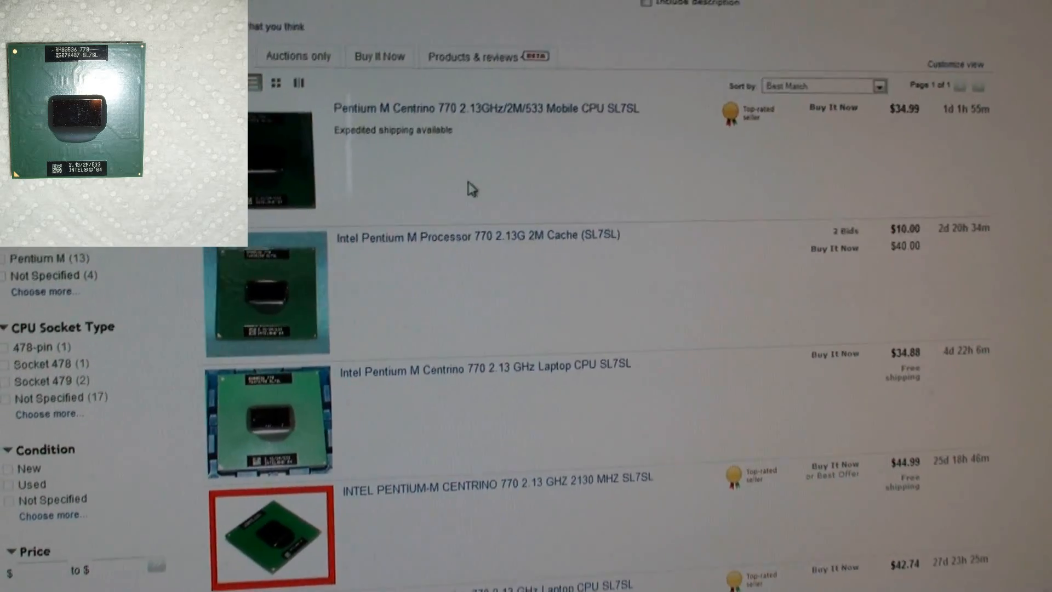
{"action": "scroll", "scroll_direction": "down", "scroll_amount": 3}
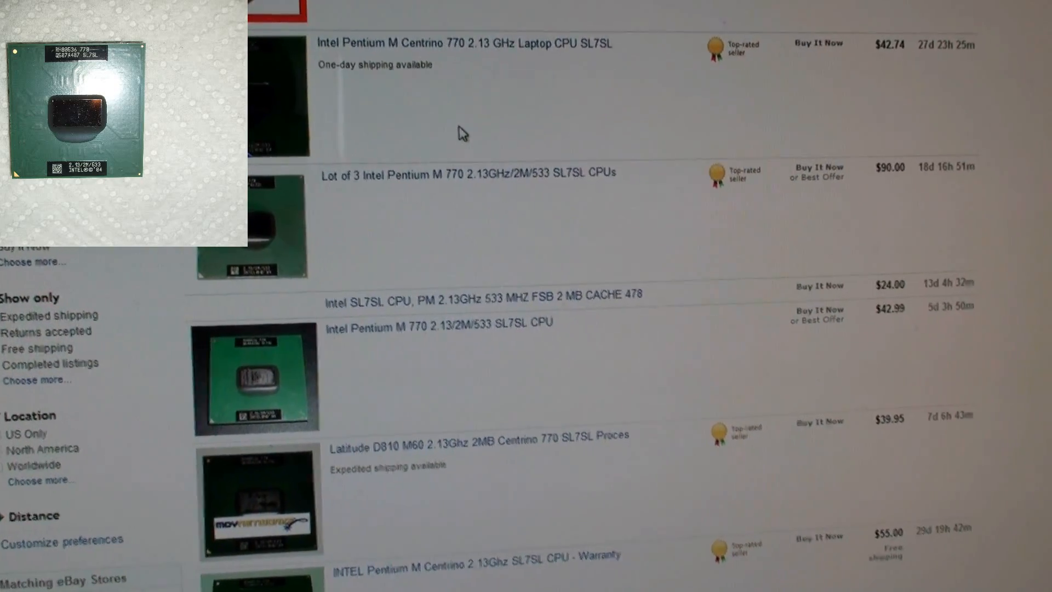
{"action": "scroll", "scroll_direction": "down", "scroll_amount": 3}
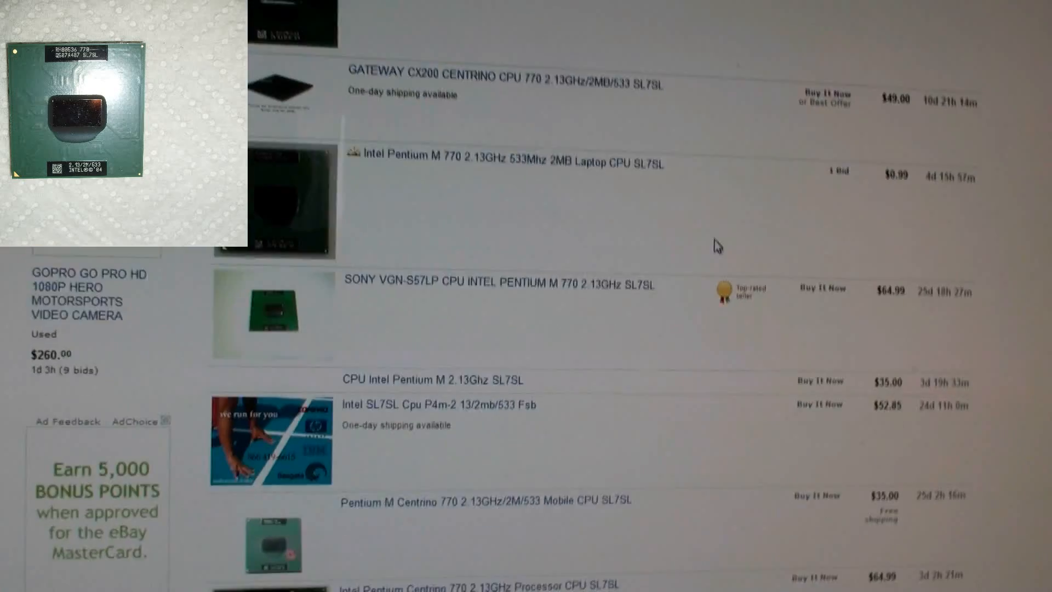
{"action": "scroll", "scroll_direction": "up", "scroll_amount": 3}
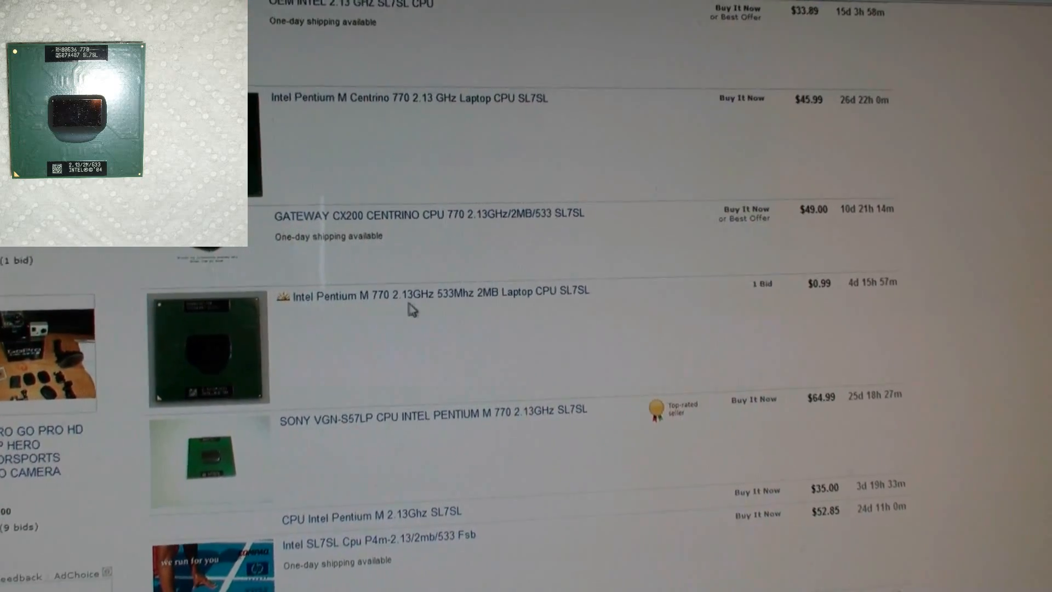
{"action": "scroll", "scroll_direction": "down", "scroll_amount": 3}
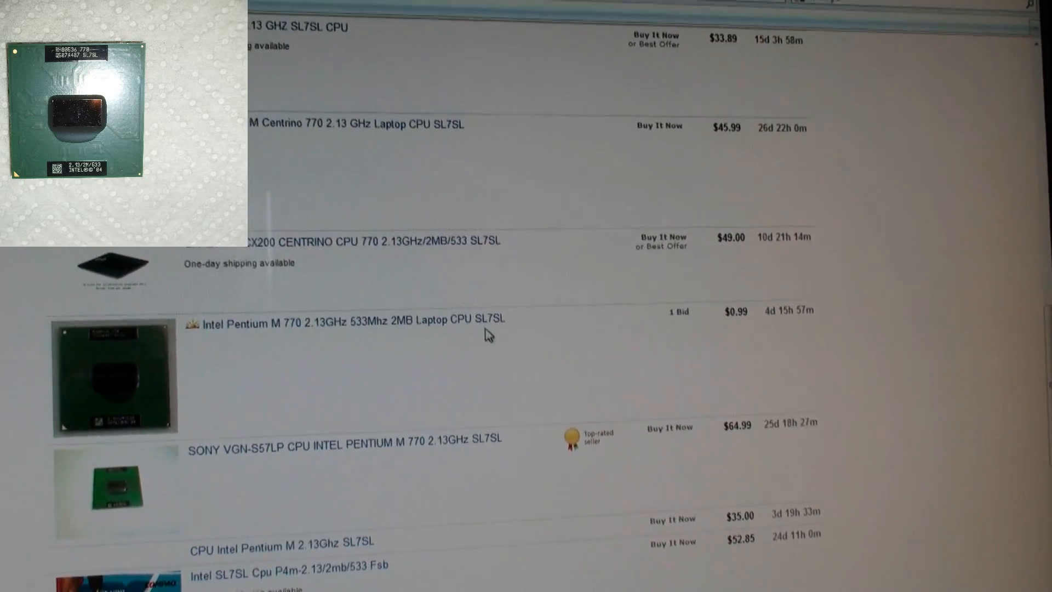
{"action": "scroll", "scroll_direction": "down", "scroll_amount": 3}
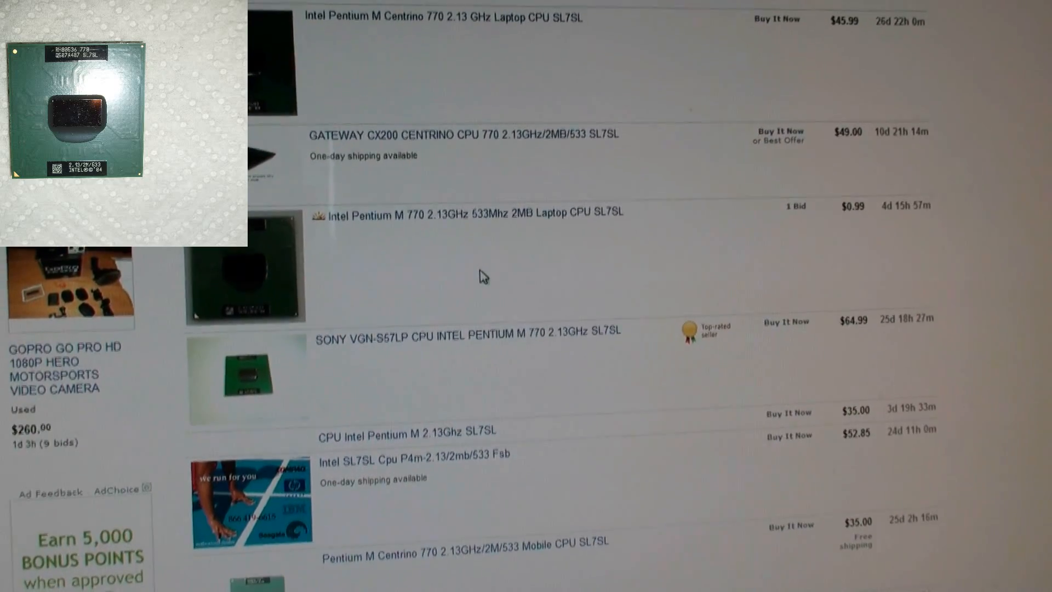
{"action": "scroll", "scroll_direction": "down", "scroll_amount": 3}
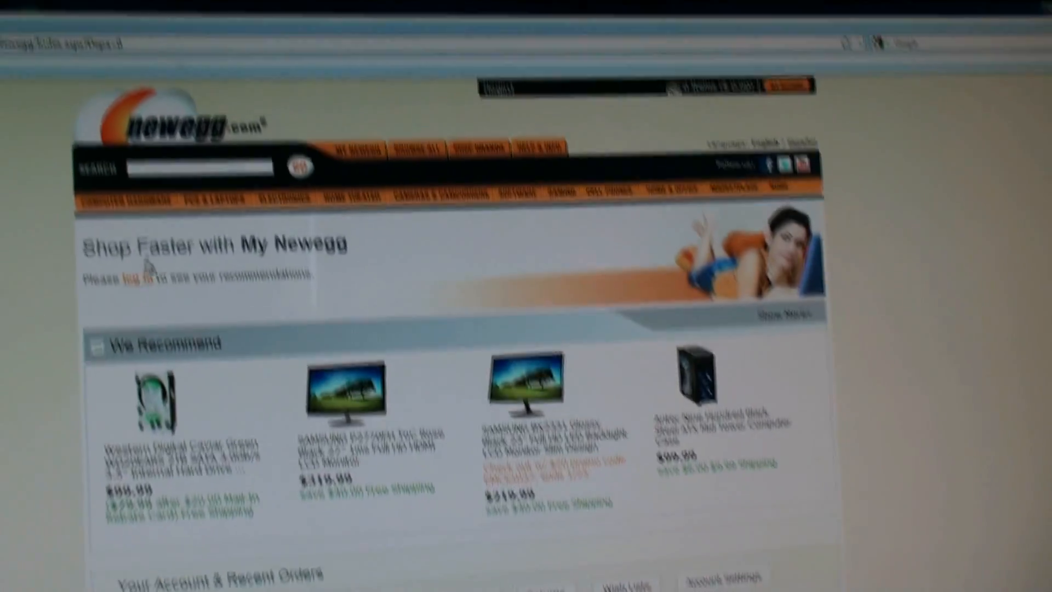
{"action": "mouse_move", "coordinate": [319, 210]}
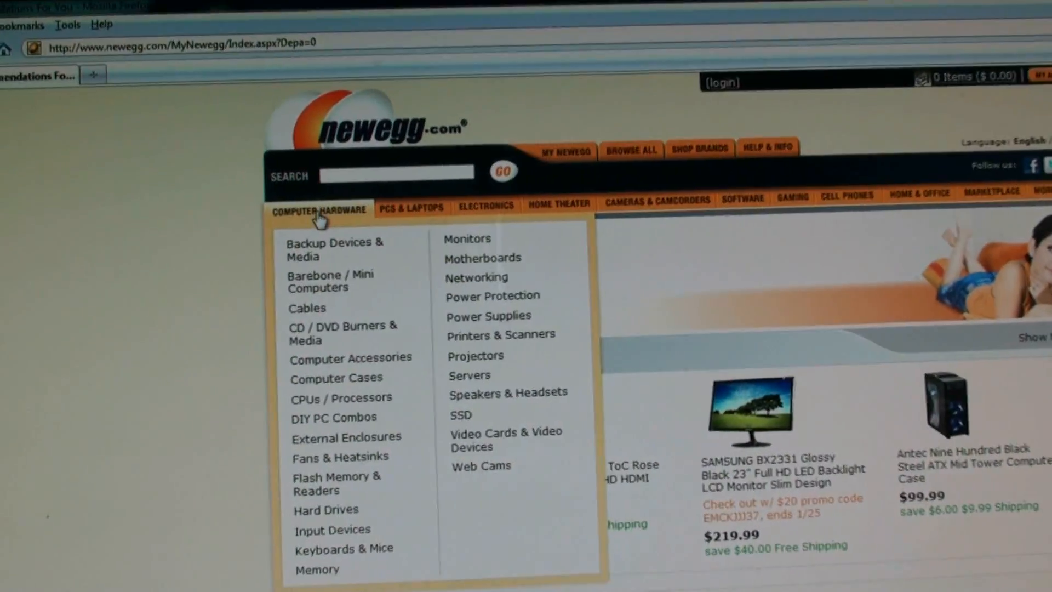
Open Newegg's Memory category under Computer Hardware
{"action": "scroll", "scroll_direction": "down", "scroll_amount": 3}
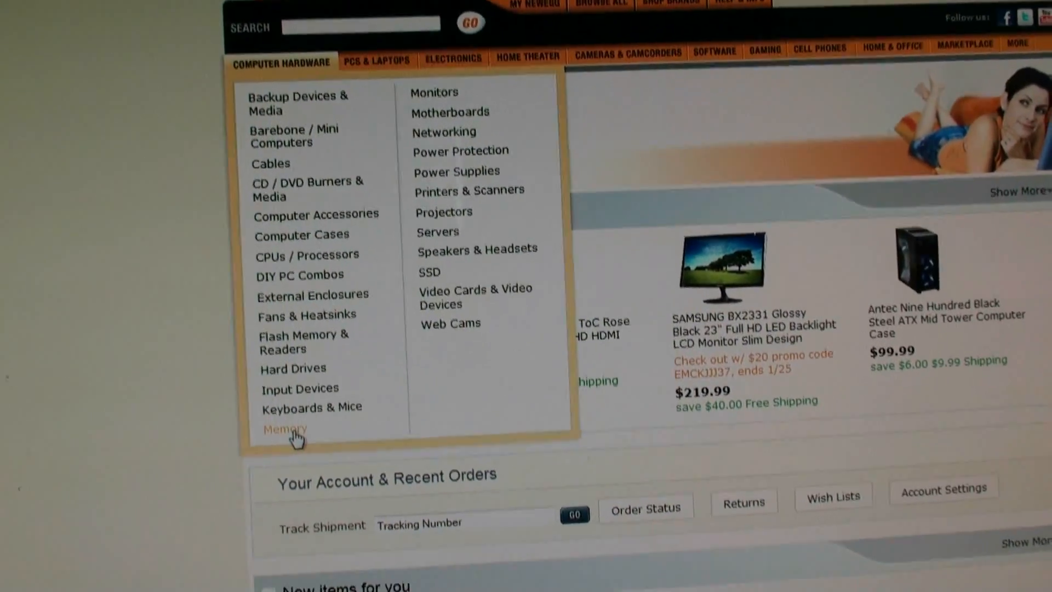
{"action": "left_click", "coordinate": [285, 428]}
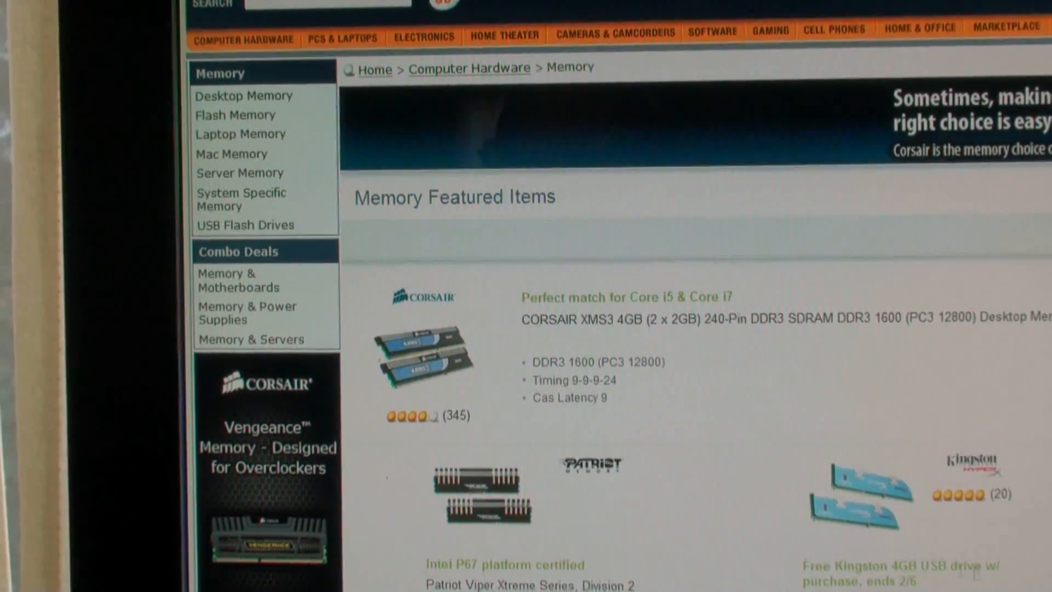
Open Newegg's Laptop Memory listings and scroll through the modules
{"action": "left_click", "coordinate": [240, 134]}
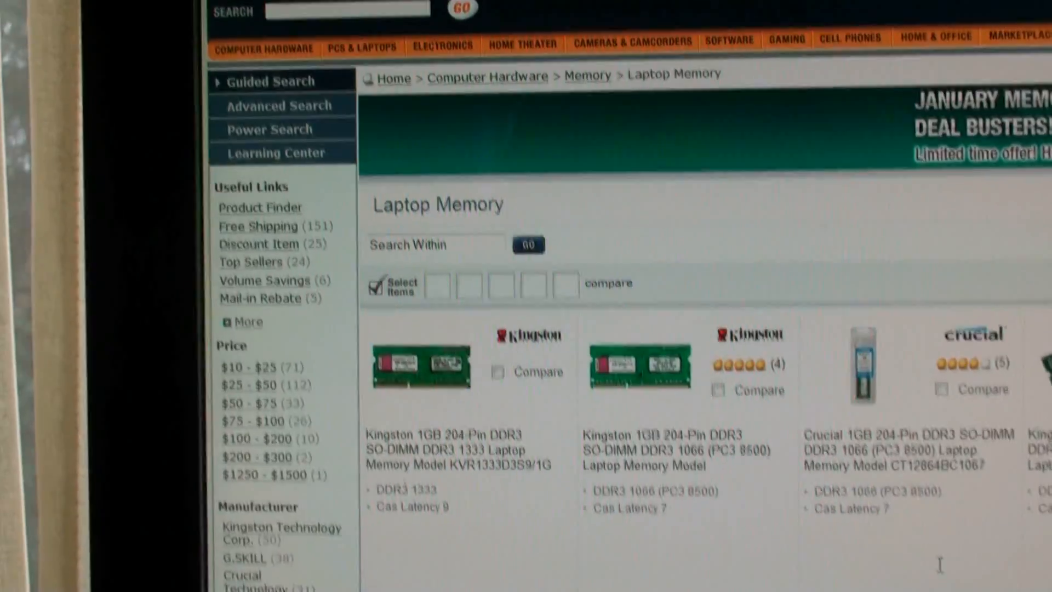
{"action": "scroll", "scroll_direction": "down", "scroll_amount": 3}
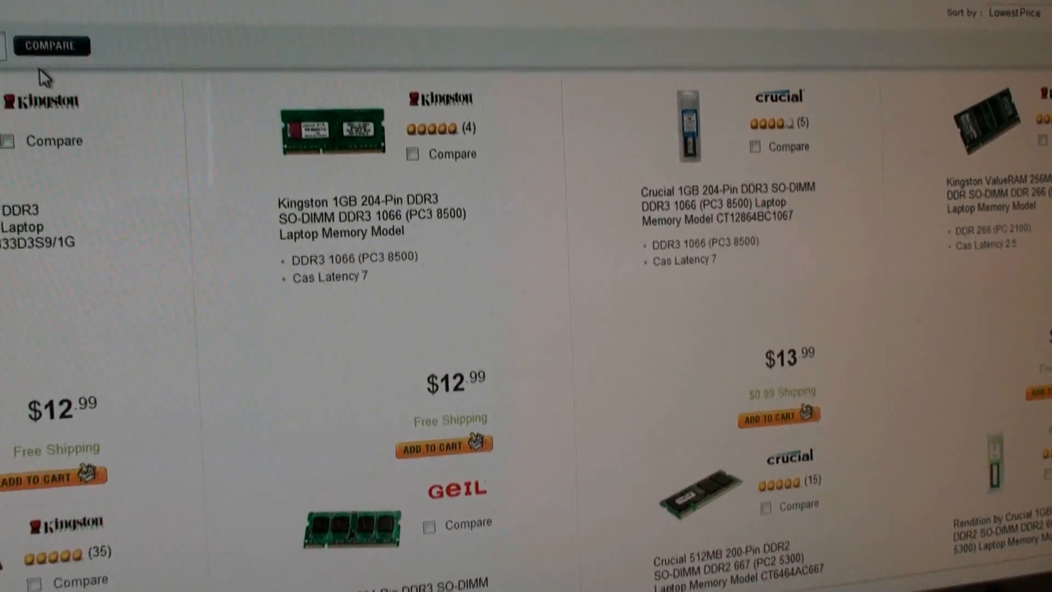
{"action": "scroll", "scroll_direction": "down", "scroll_amount": 3}
{"action": "type", "text": "pc2 4200"}
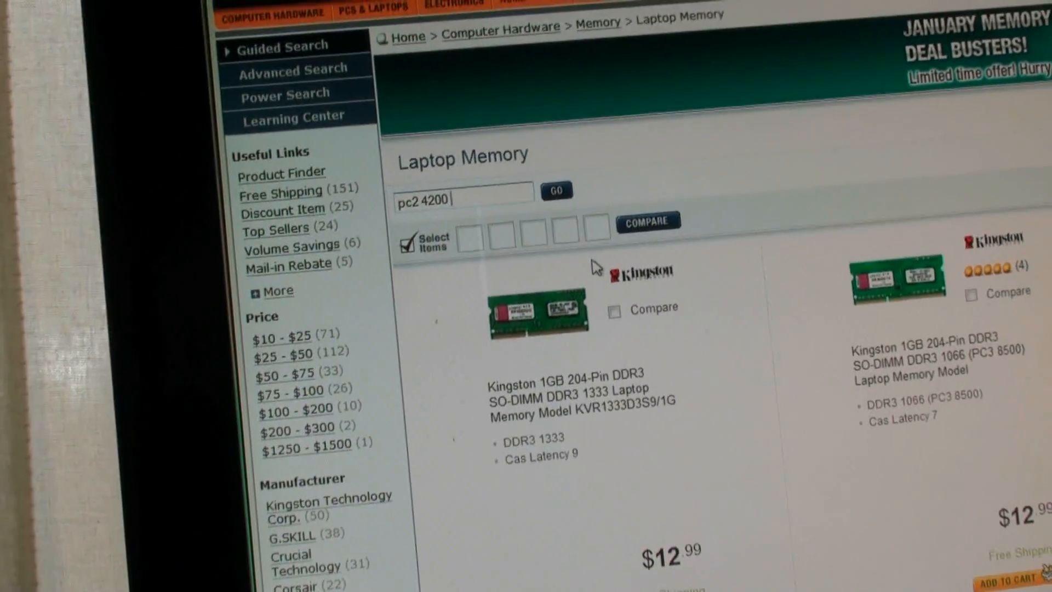
Scroll the results for 'pc2 4200 f2-4200phu2' down to the G.SKILL F2-4200PHU2-2GBSA kit
{"action": "scroll", "scroll_direction": "down", "scroll_amount": 3}
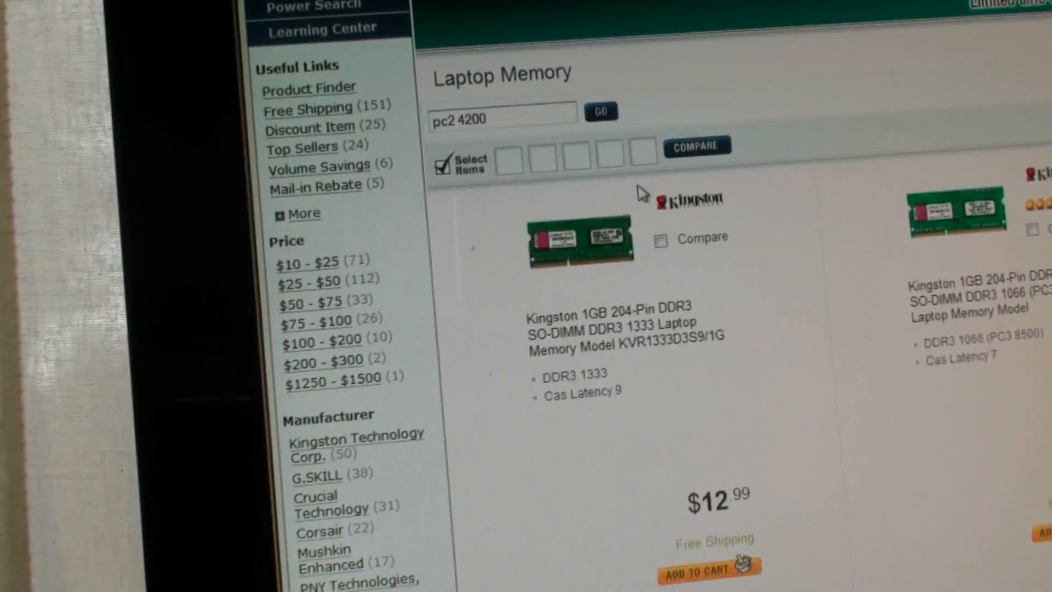
{"action": "scroll", "scroll_direction": "down", "scroll_amount": 3}
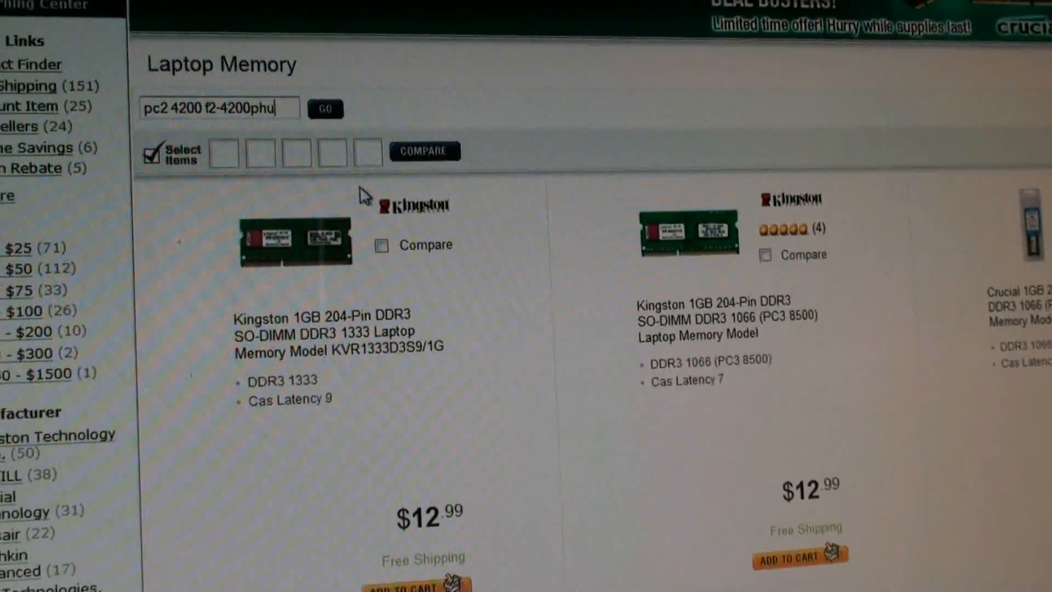
{"action": "scroll", "scroll_direction": "down", "scroll_amount": 3}
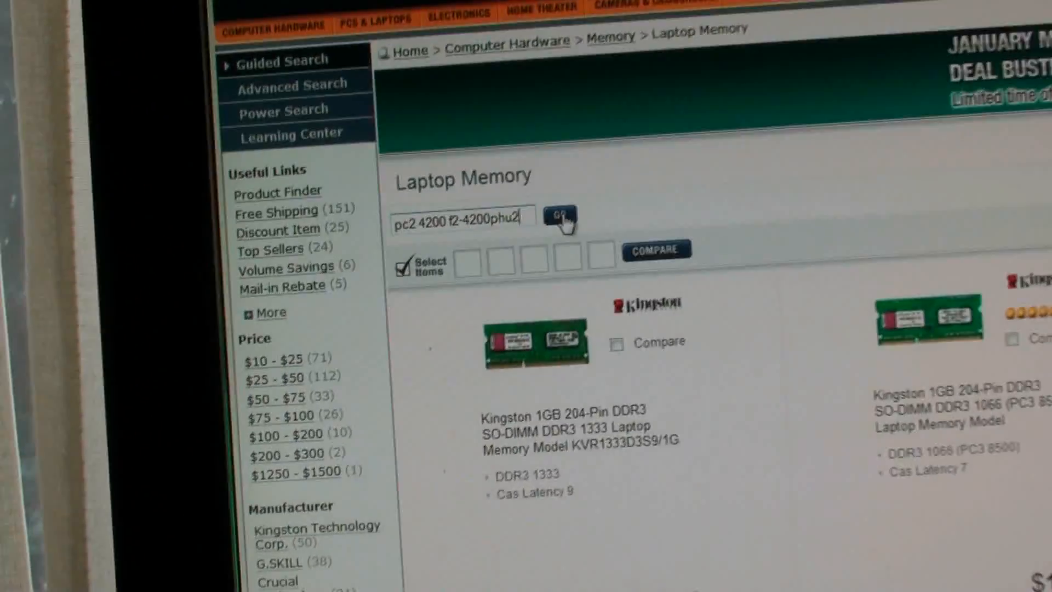
{"action": "scroll", "scroll_direction": "down", "scroll_amount": 3}
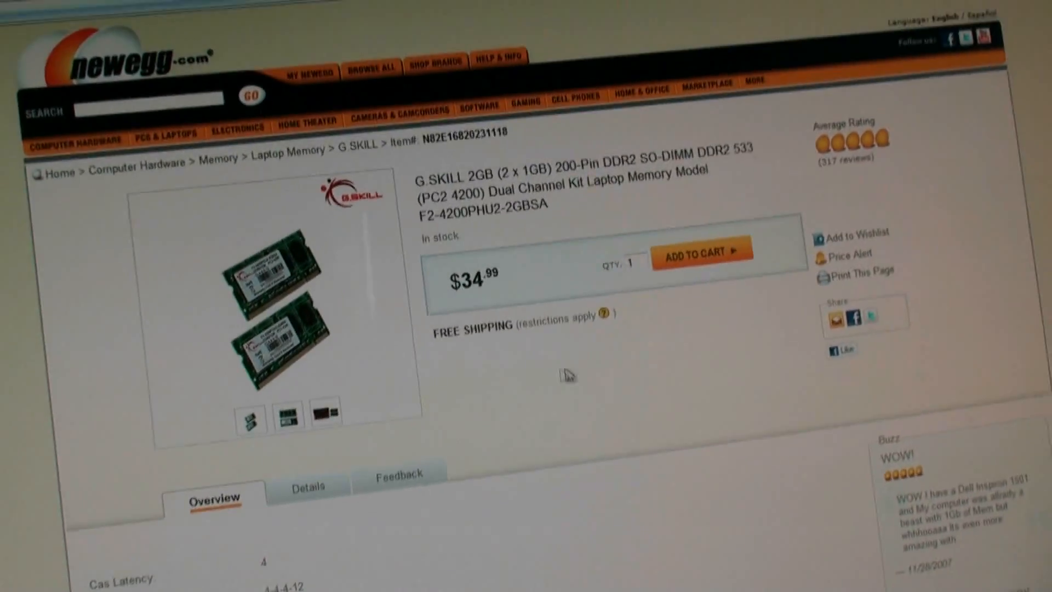
View the G.SKILL F2-4200PHU2-2GBSA kit page priced at $34.99
{"action": "scroll", "scroll_direction": "up", "scroll_amount": 3}
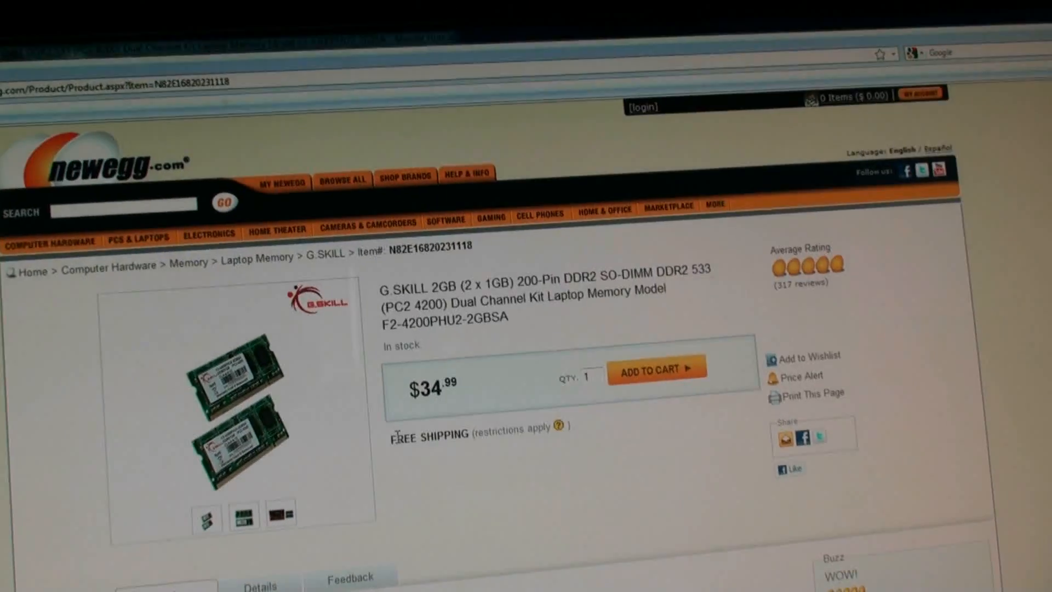